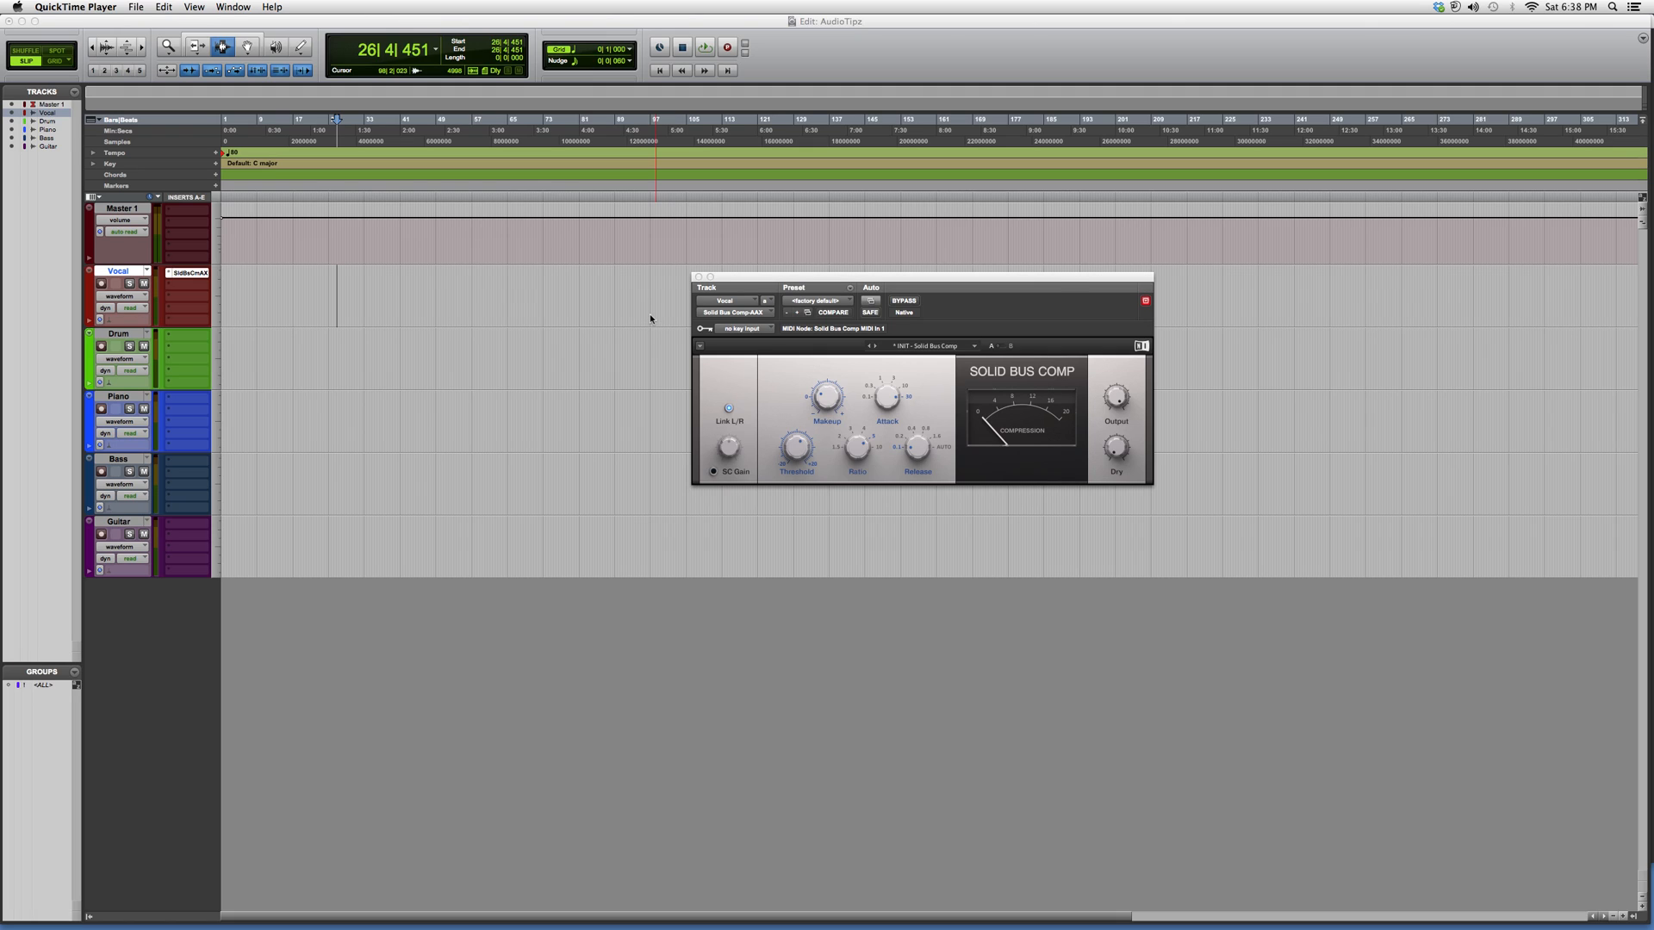
pyautogui.moveTo(830, 437)
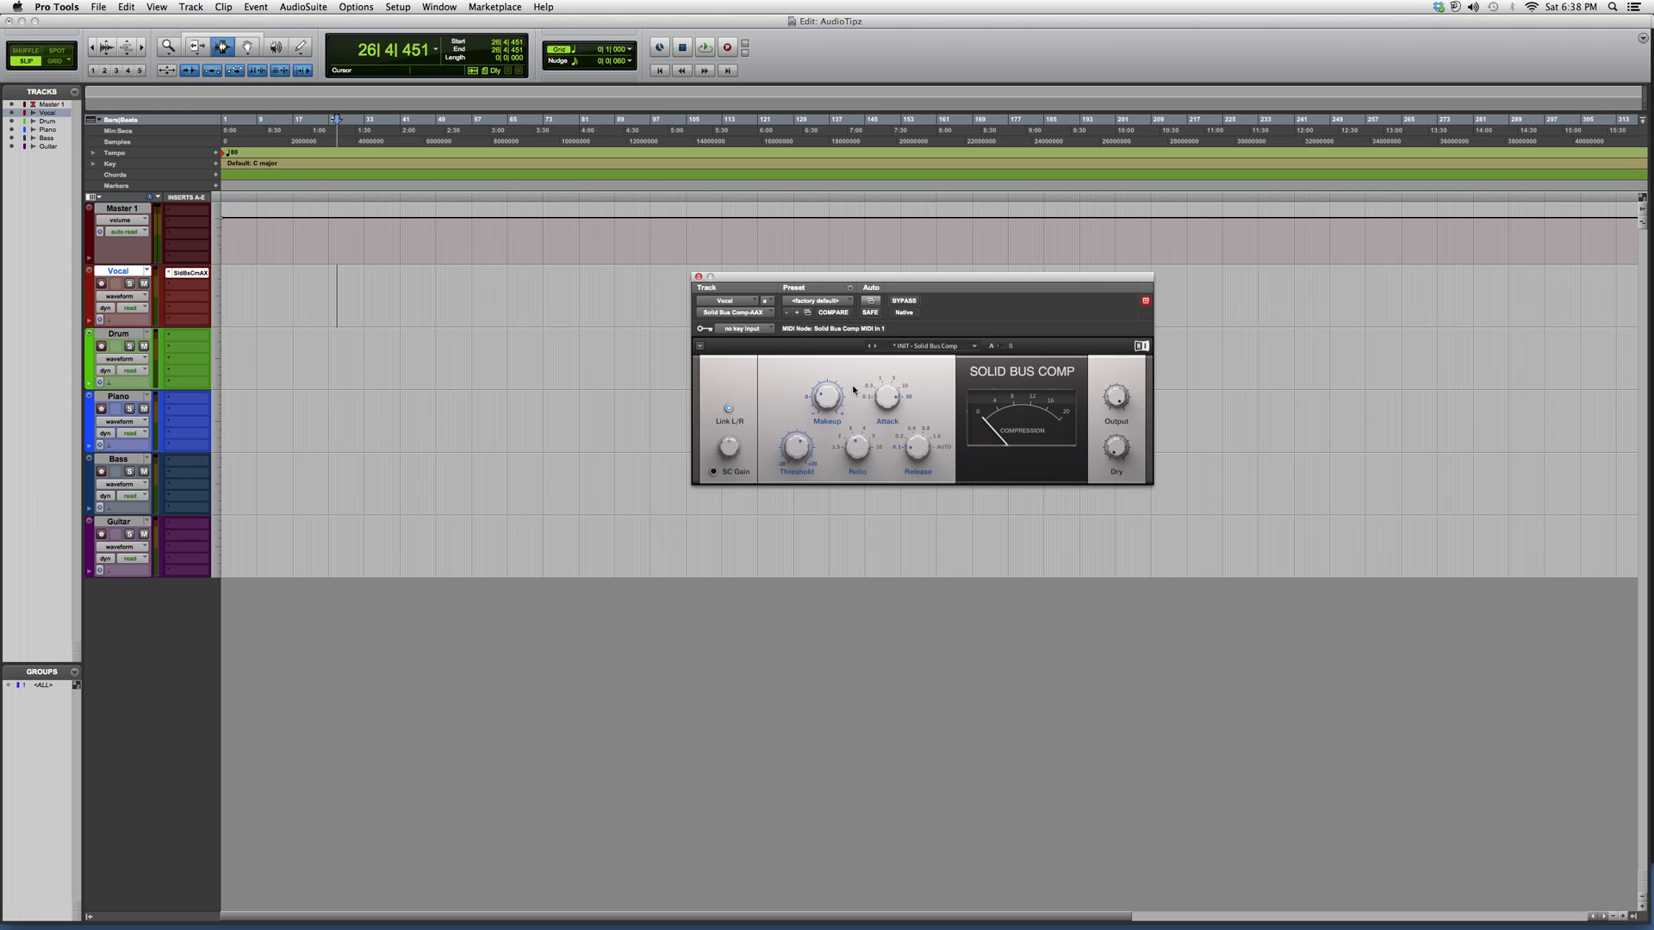
pyautogui.moveTo(881, 396)
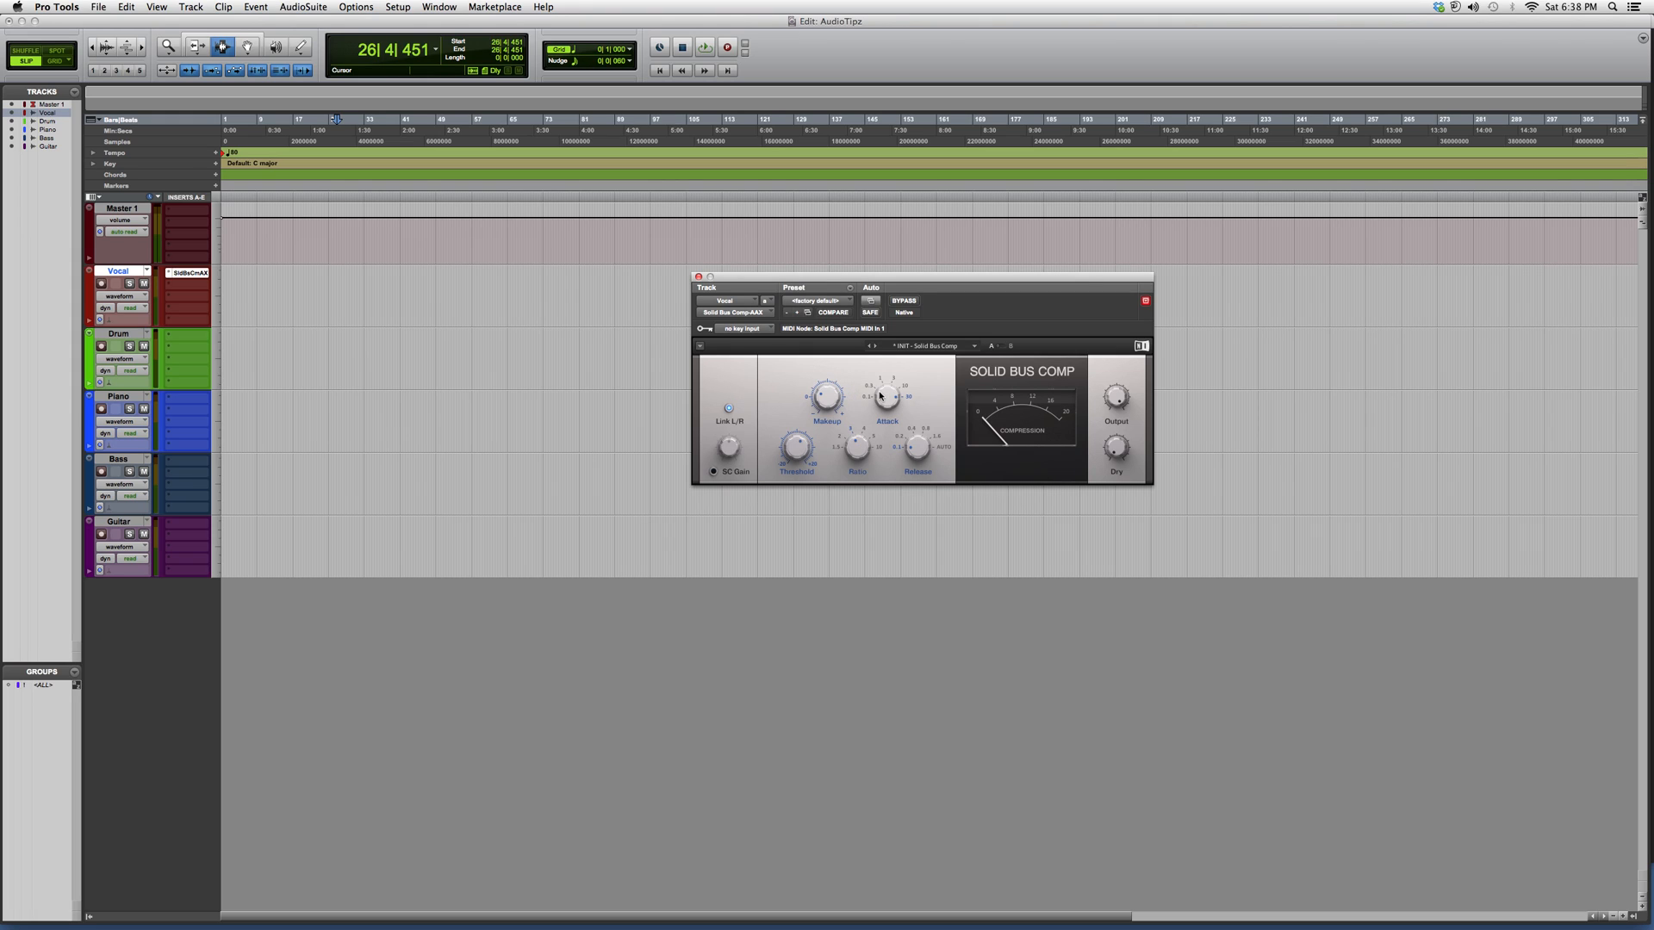
# - Drag the Solid Bus Comp Makeup knob on the Vocal track to change its makeup gain
pyautogui.moveTo(827, 396); pyautogui.dragTo(827, 405)
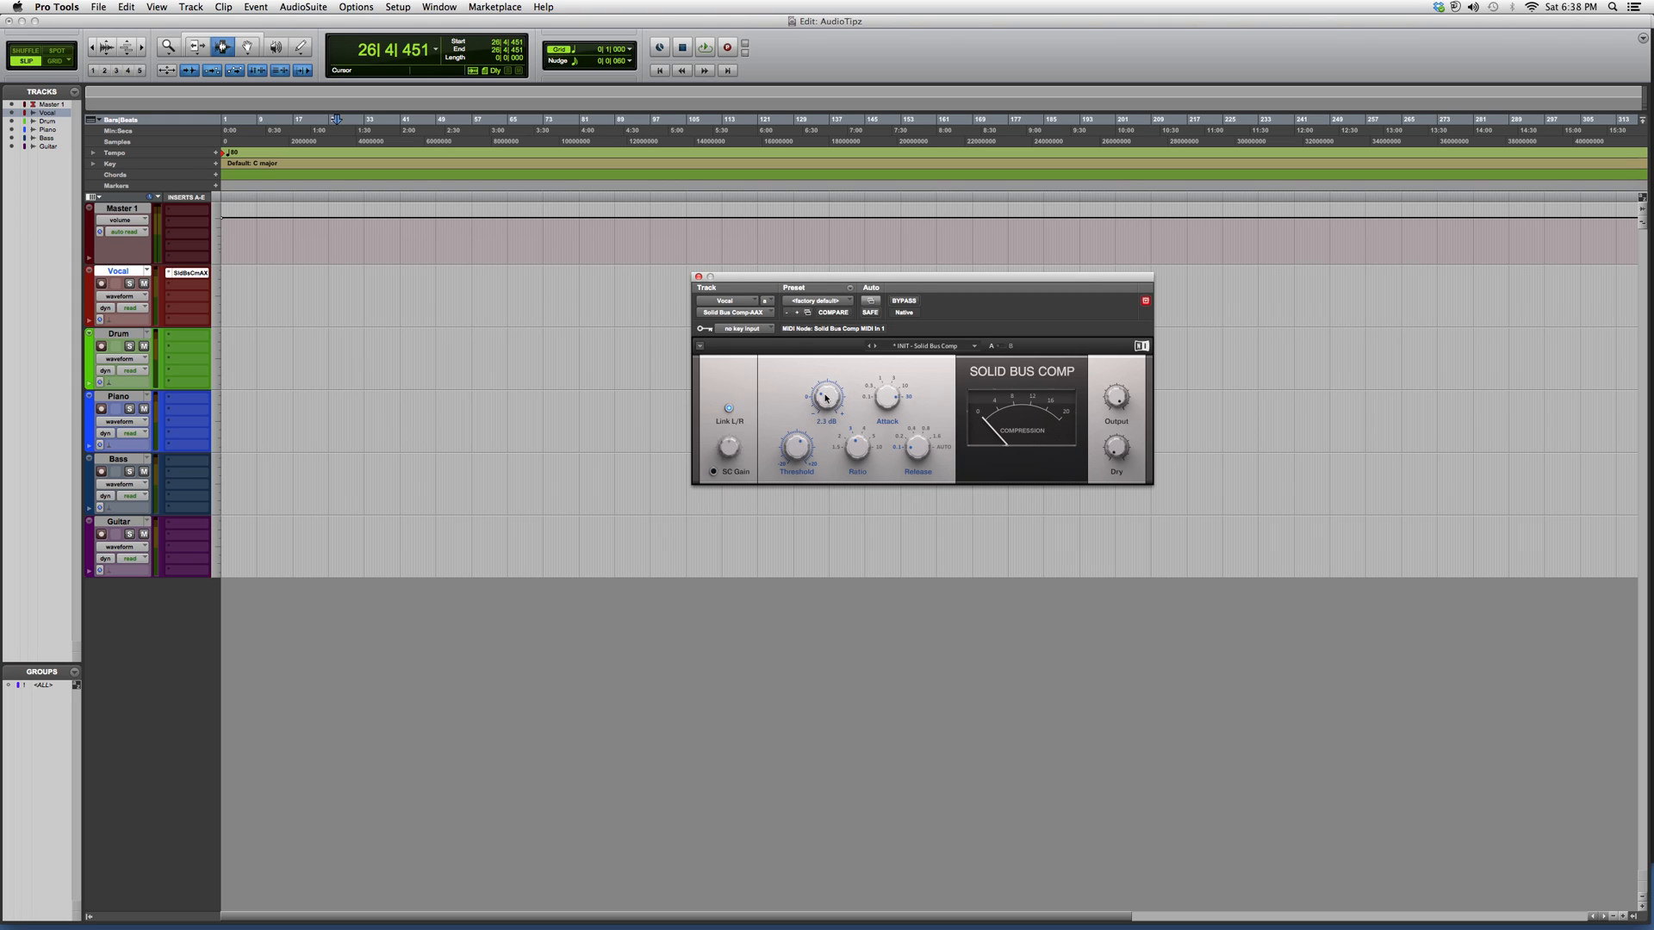